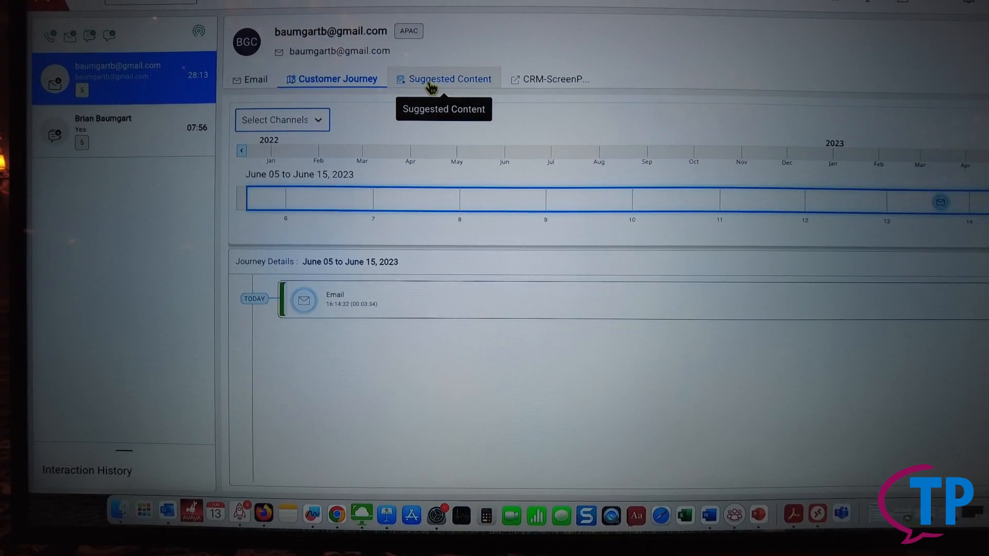
{"action": "left_click", "coordinate": [449, 78]}
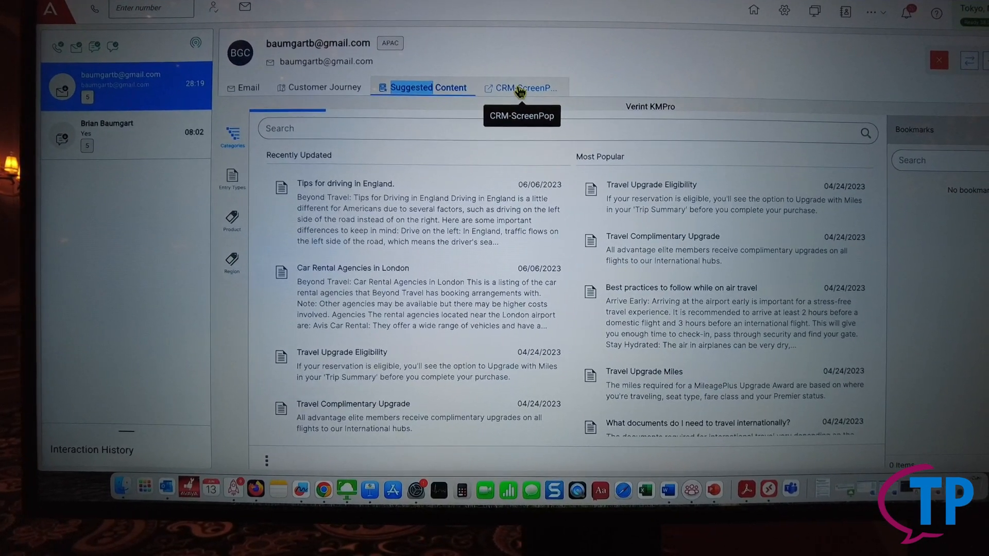
{"action": "left_click", "coordinate": [525, 87]}
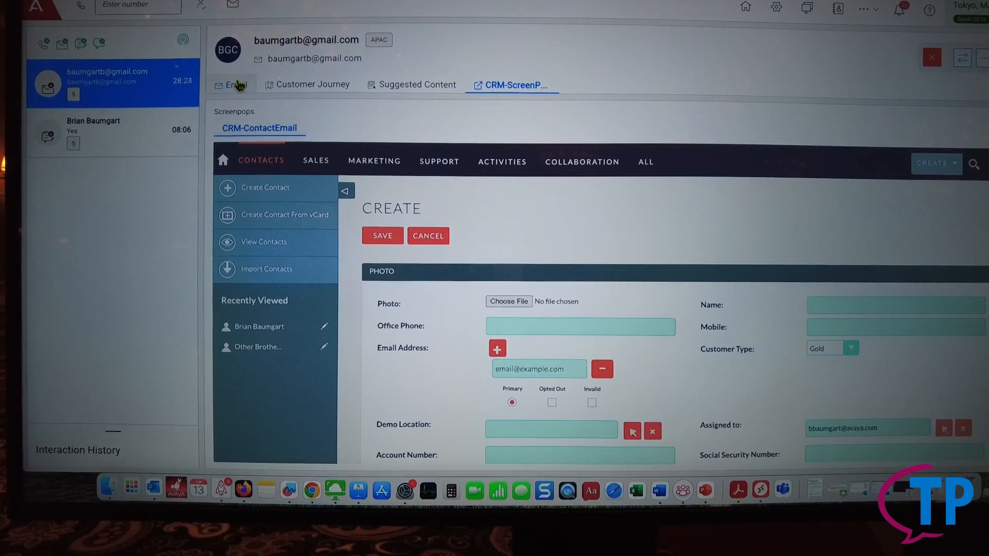
{"action": "left_click", "coordinate": [239, 85]}
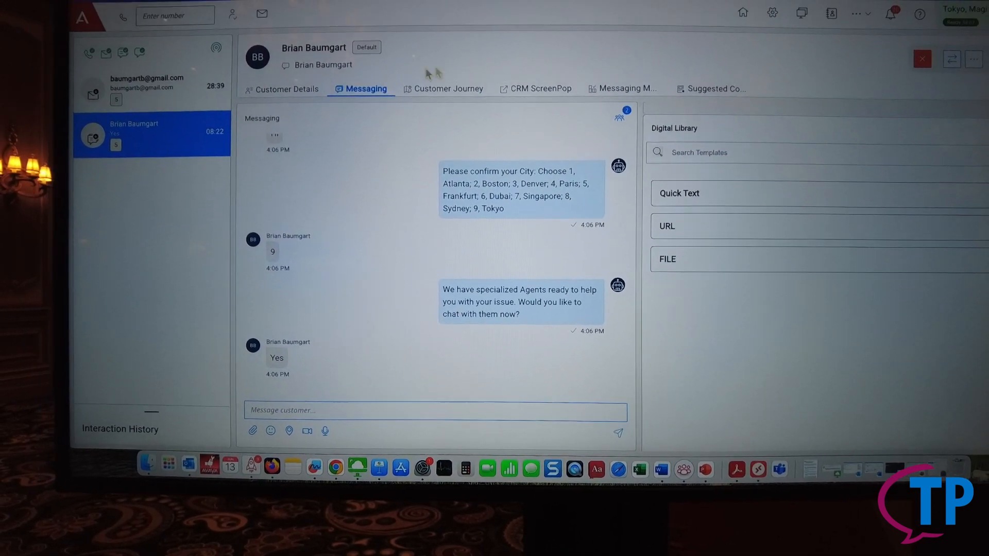
{"action": "left_click", "coordinate": [449, 158]}
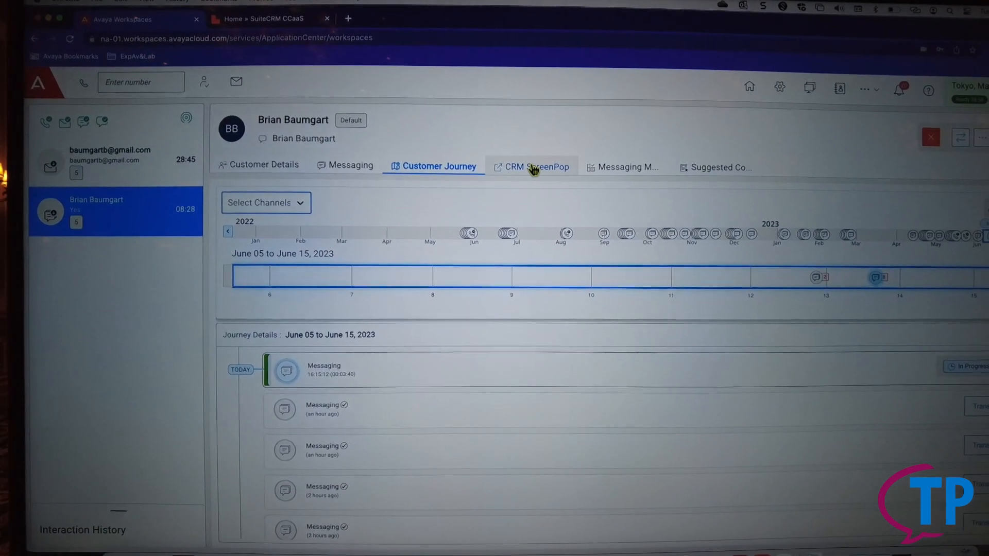
{"action": "left_click", "coordinate": [533, 167]}
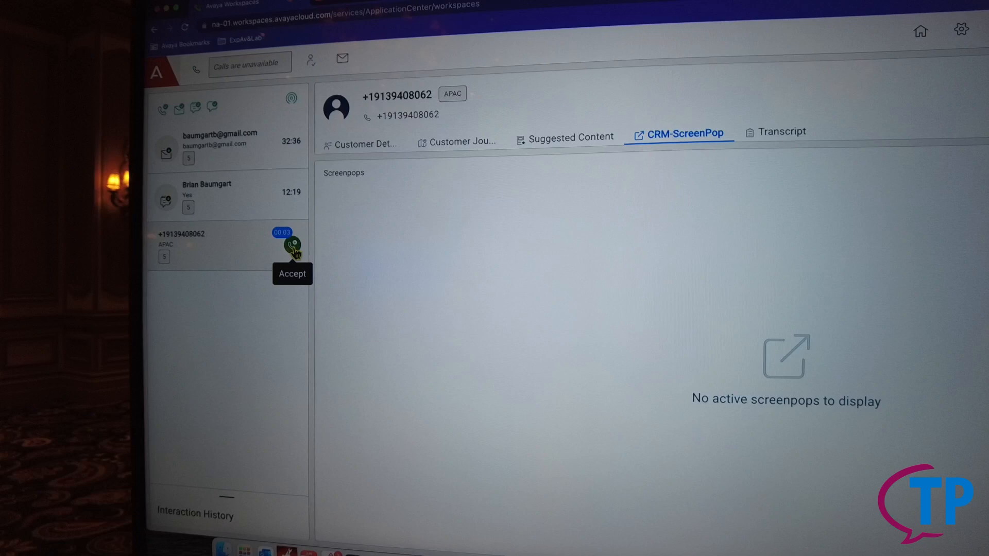
- Accept the voice call, then review its suggested articles, past voice calls and interaction details
{"action": "left_click", "coordinate": [293, 244]}
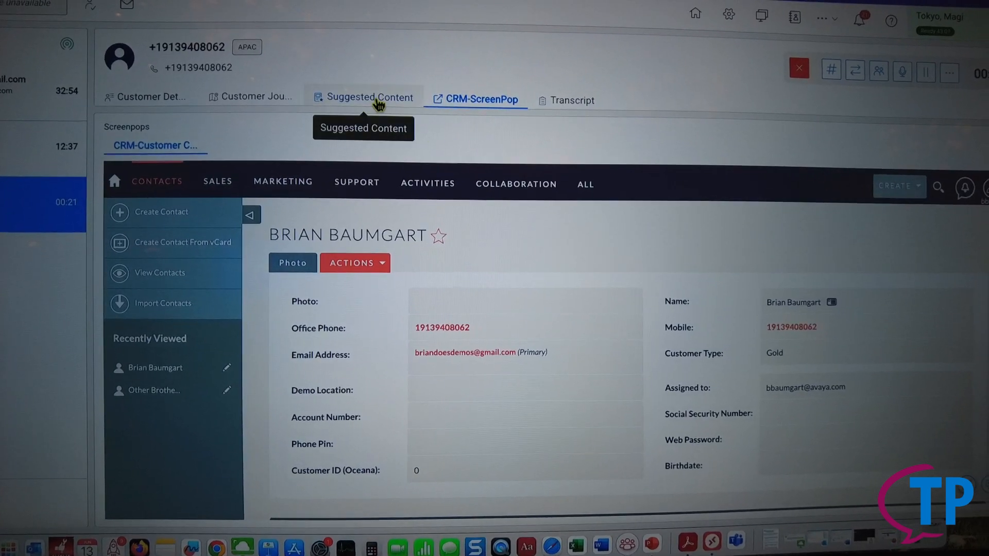
{"action": "left_click", "coordinate": [369, 96]}
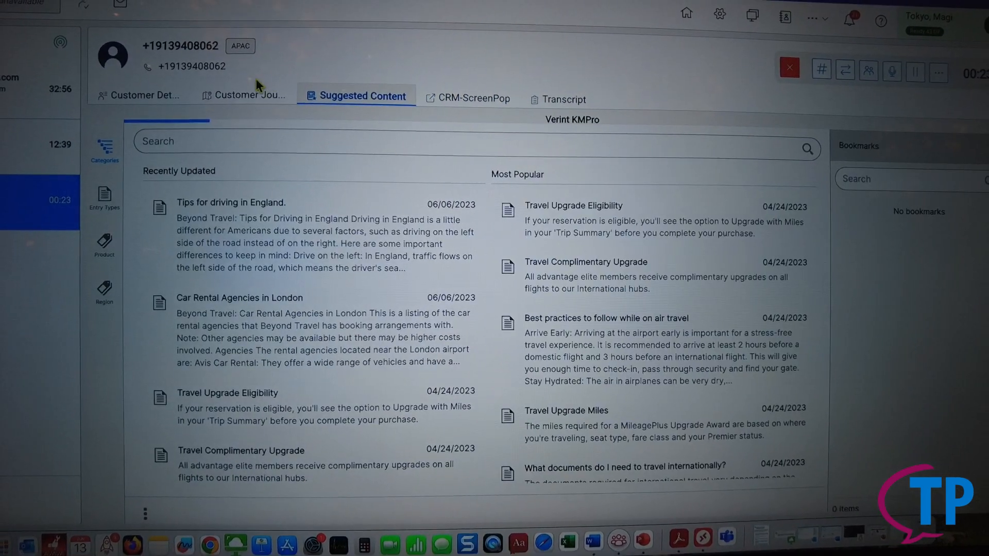
{"action": "left_click", "coordinate": [249, 95]}
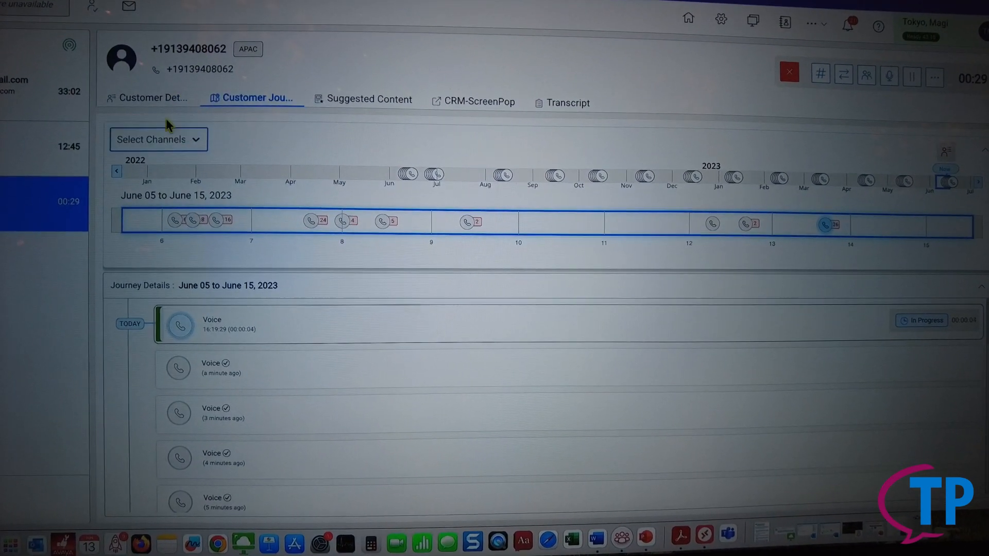
{"action": "mouse_move", "coordinate": [151, 98]}
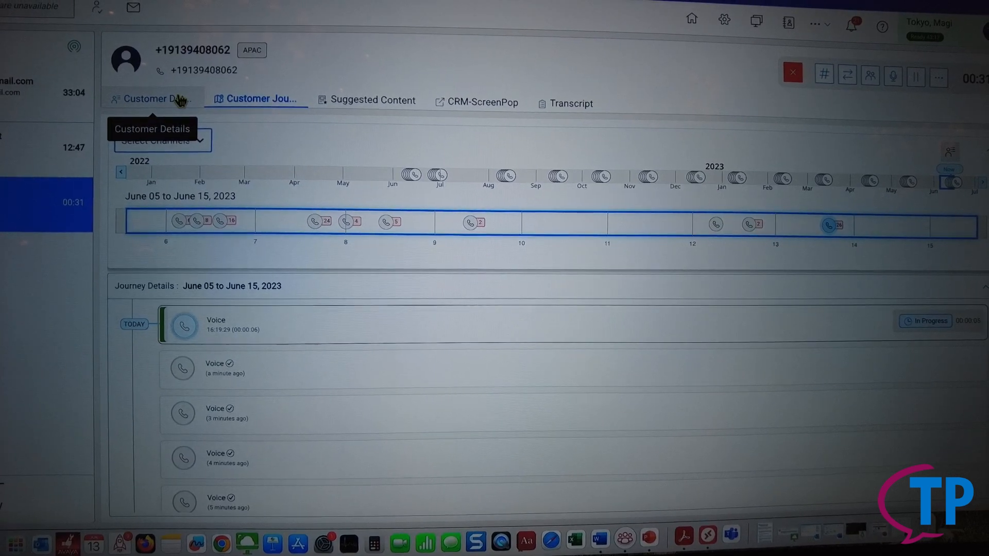
{"action": "left_click", "coordinate": [151, 99]}
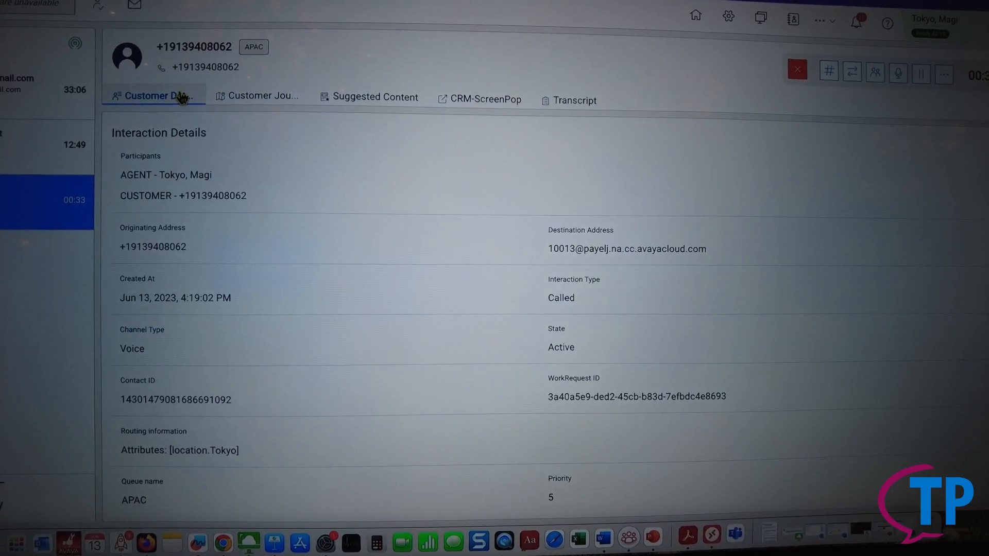